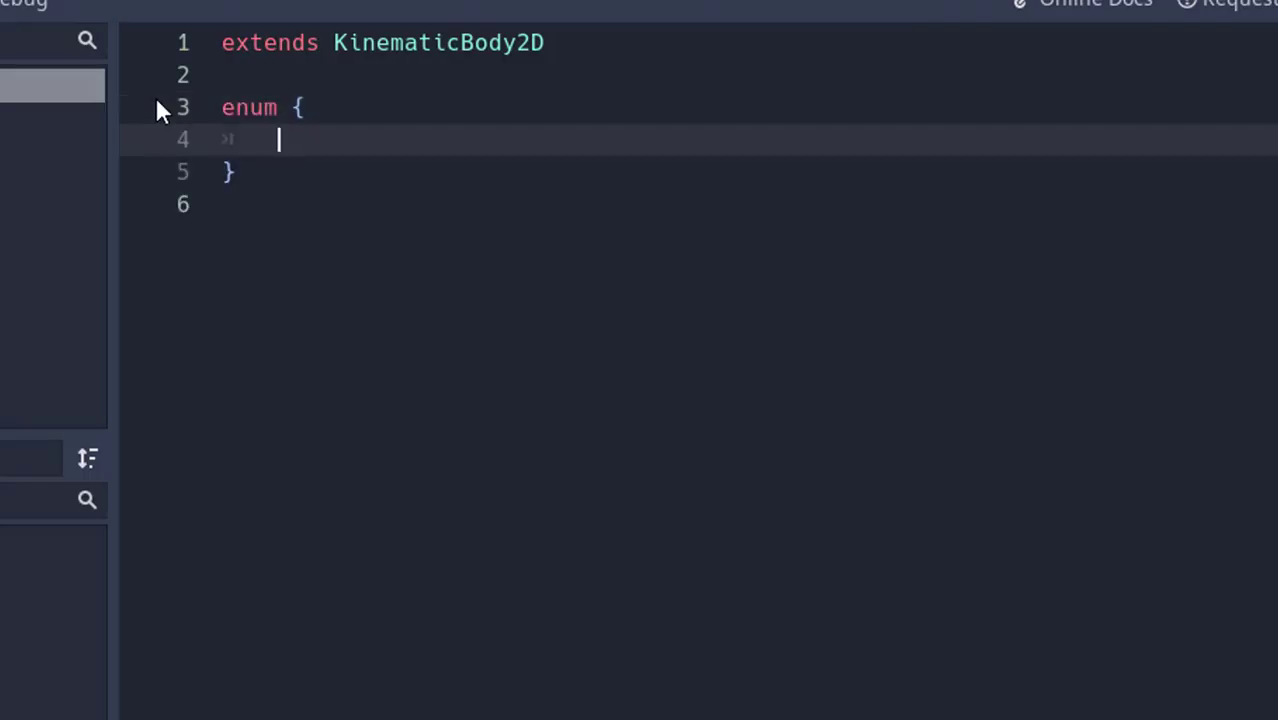
type("IDLE,")
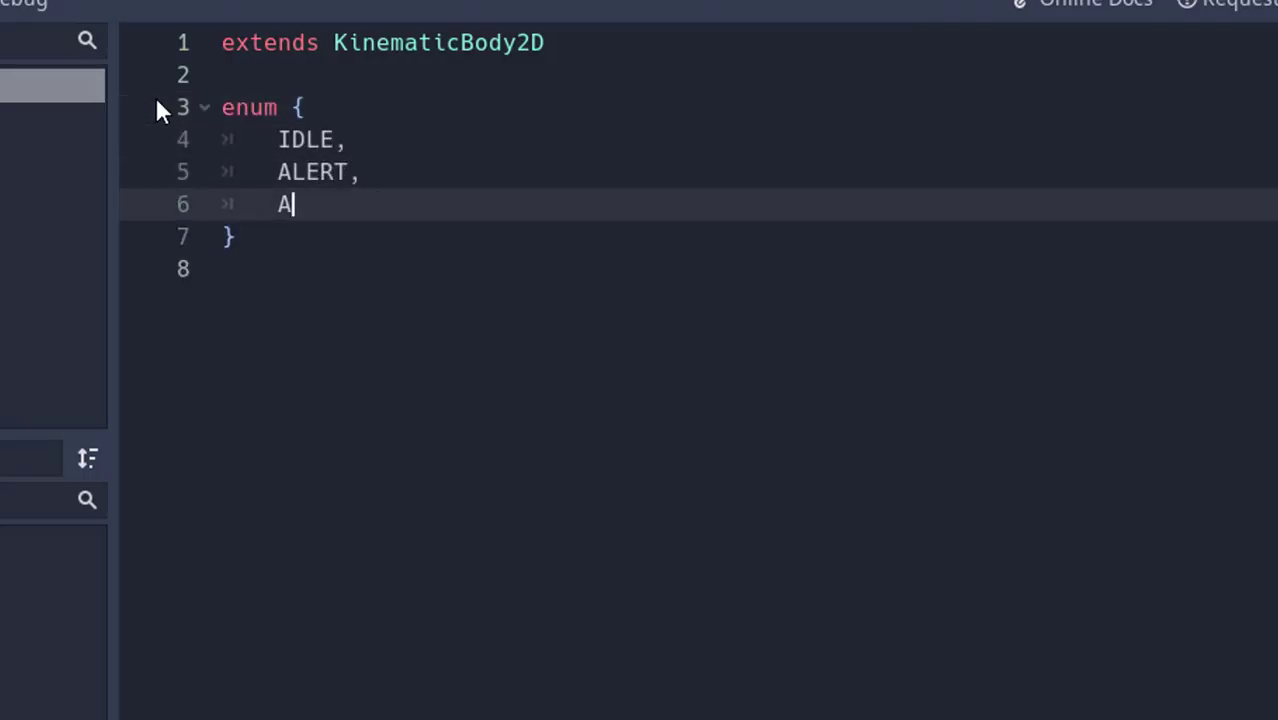
type("NGRY")
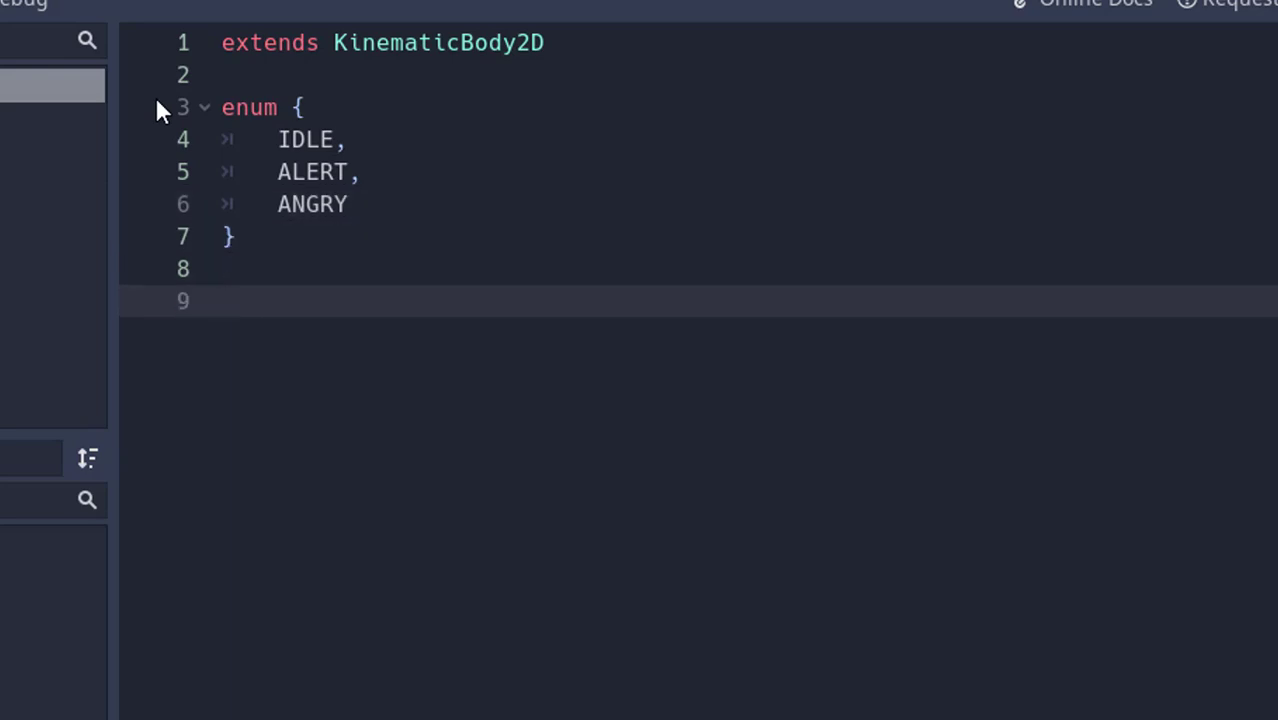
type("var state = IDLE")
type("func ")
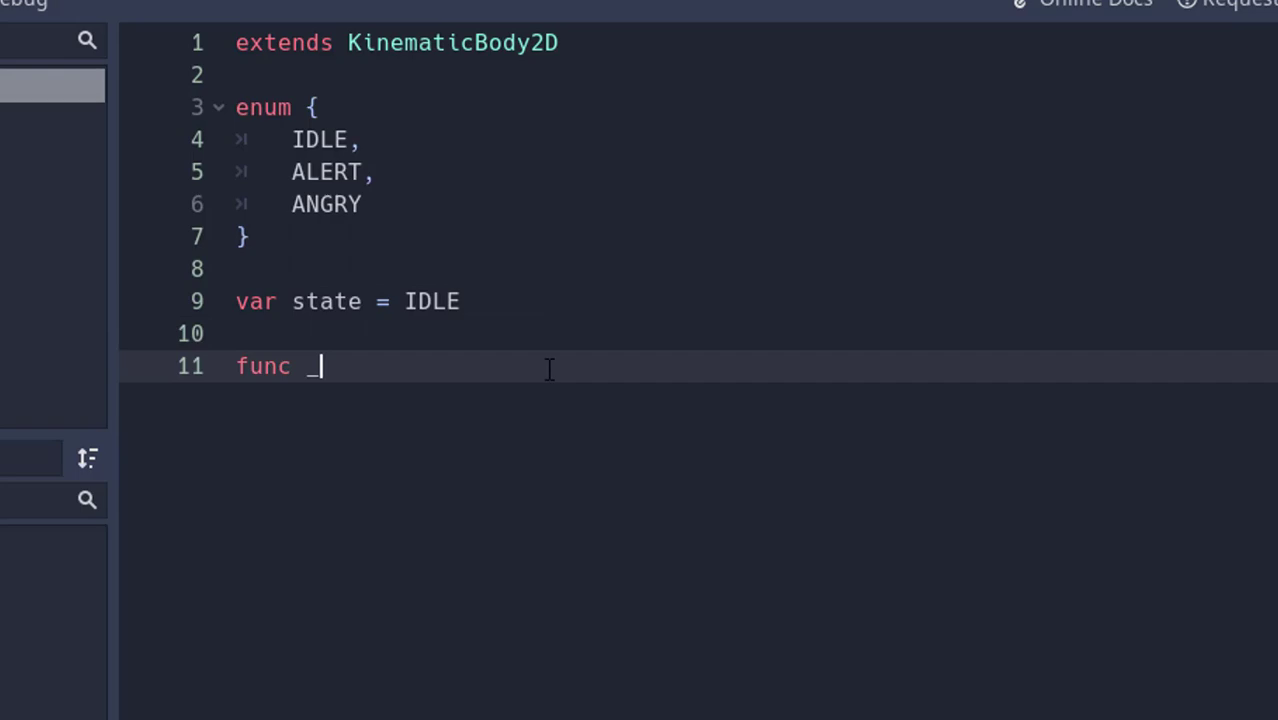
type("_process(delta):")
type("#state machine")
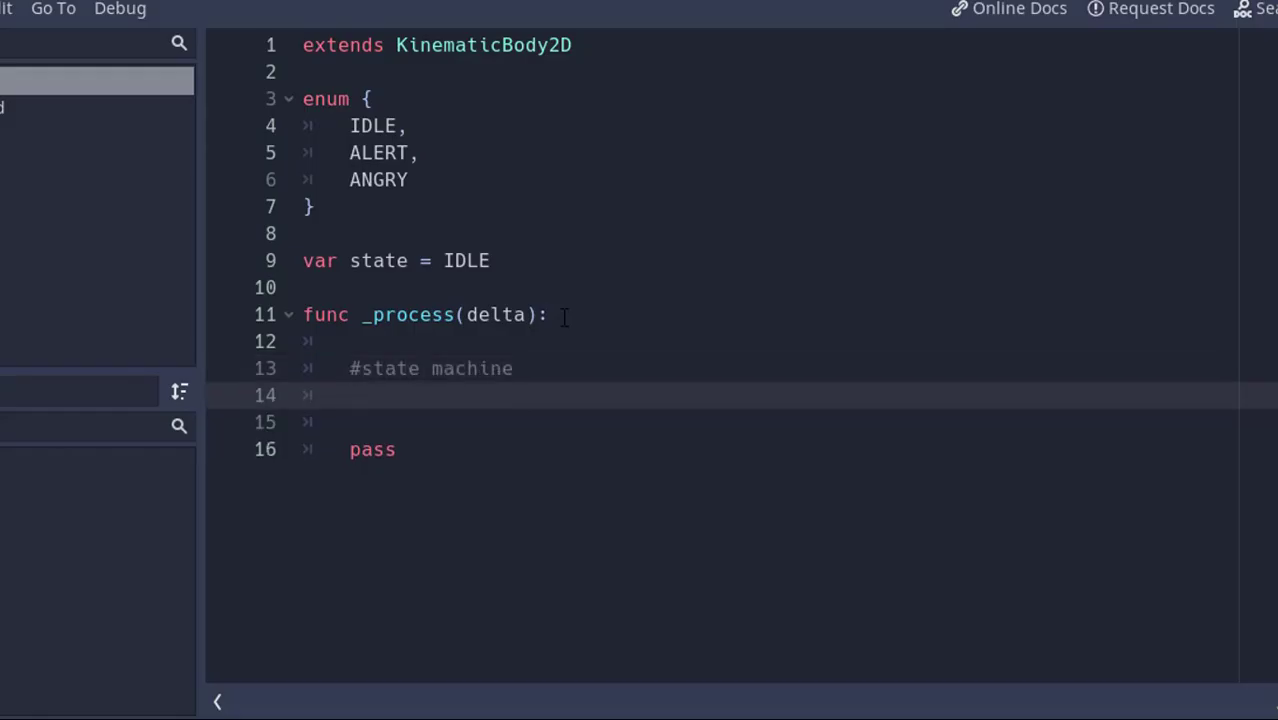
type("match(state):")
type("self.modulate = Color8(")
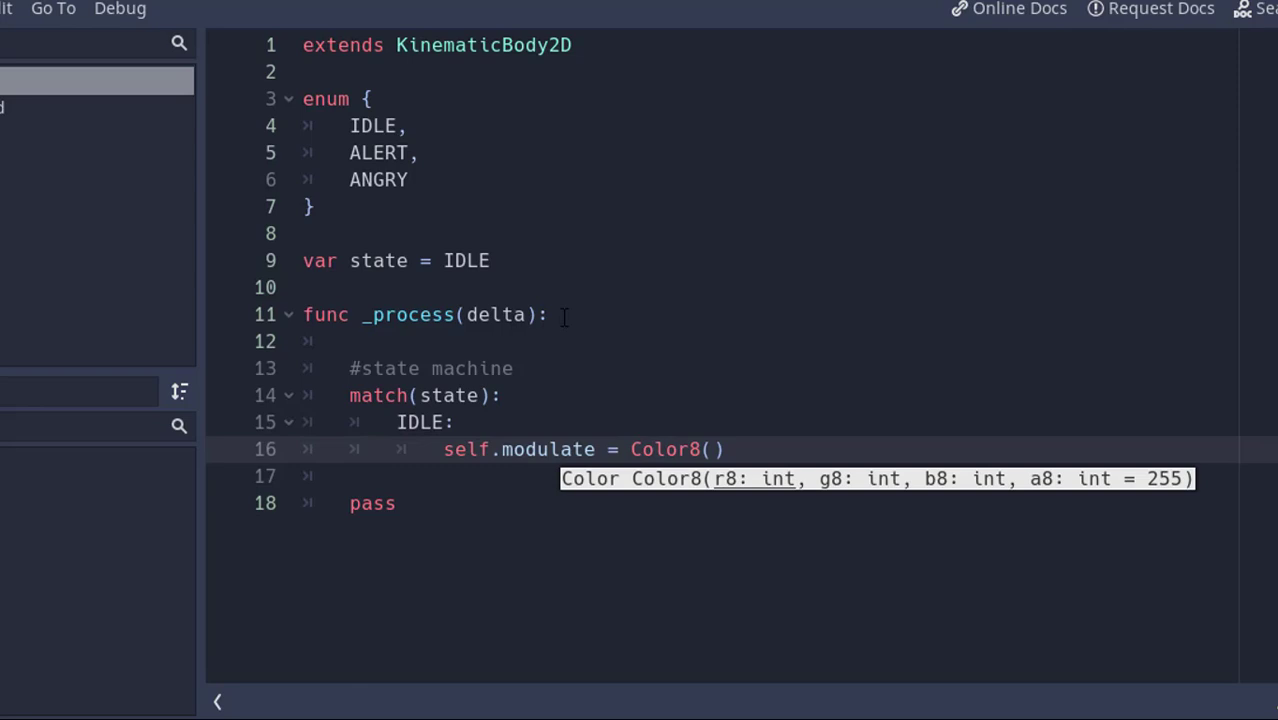
type("255,155,0,")
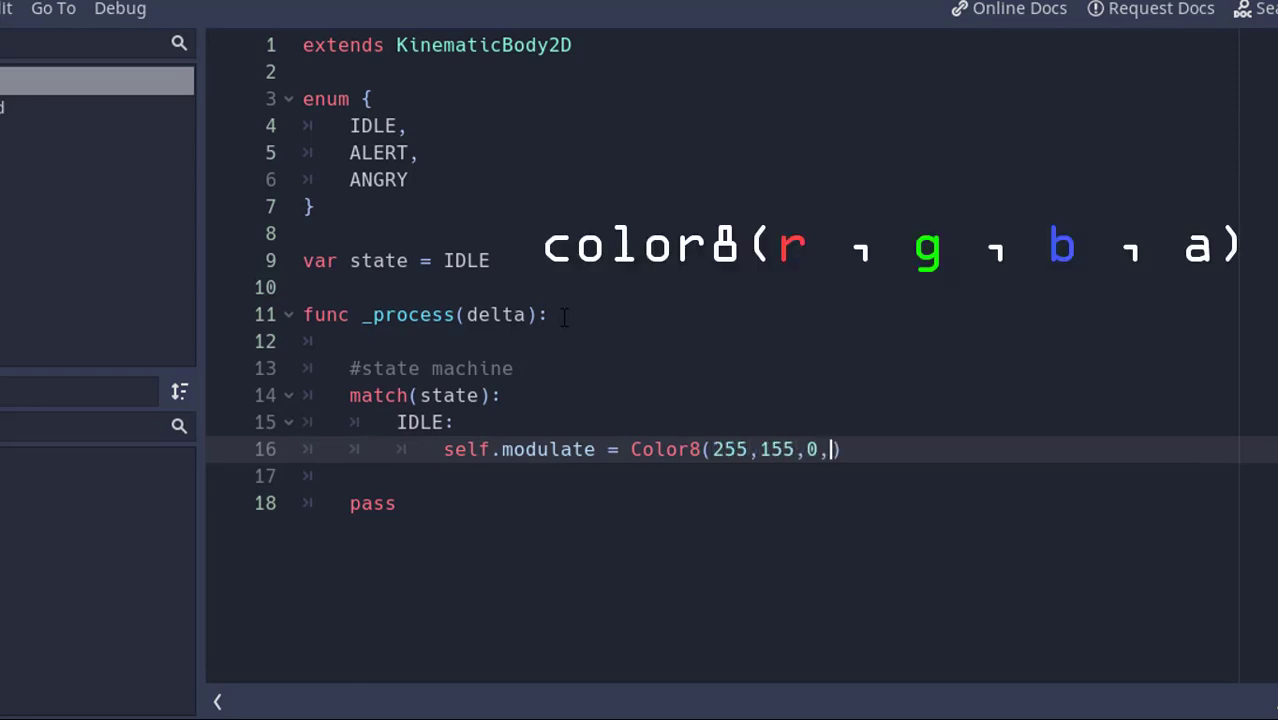
type("255")
type("self.modulate")
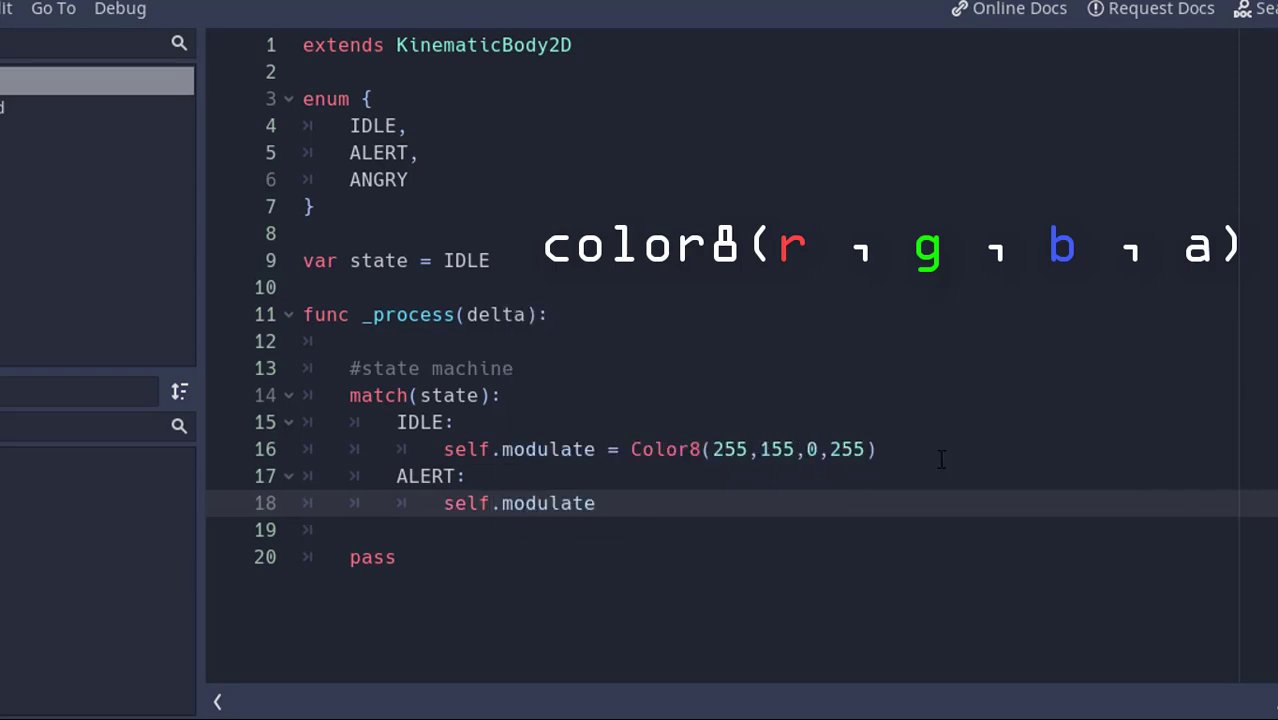
type("= Color8(255,2")
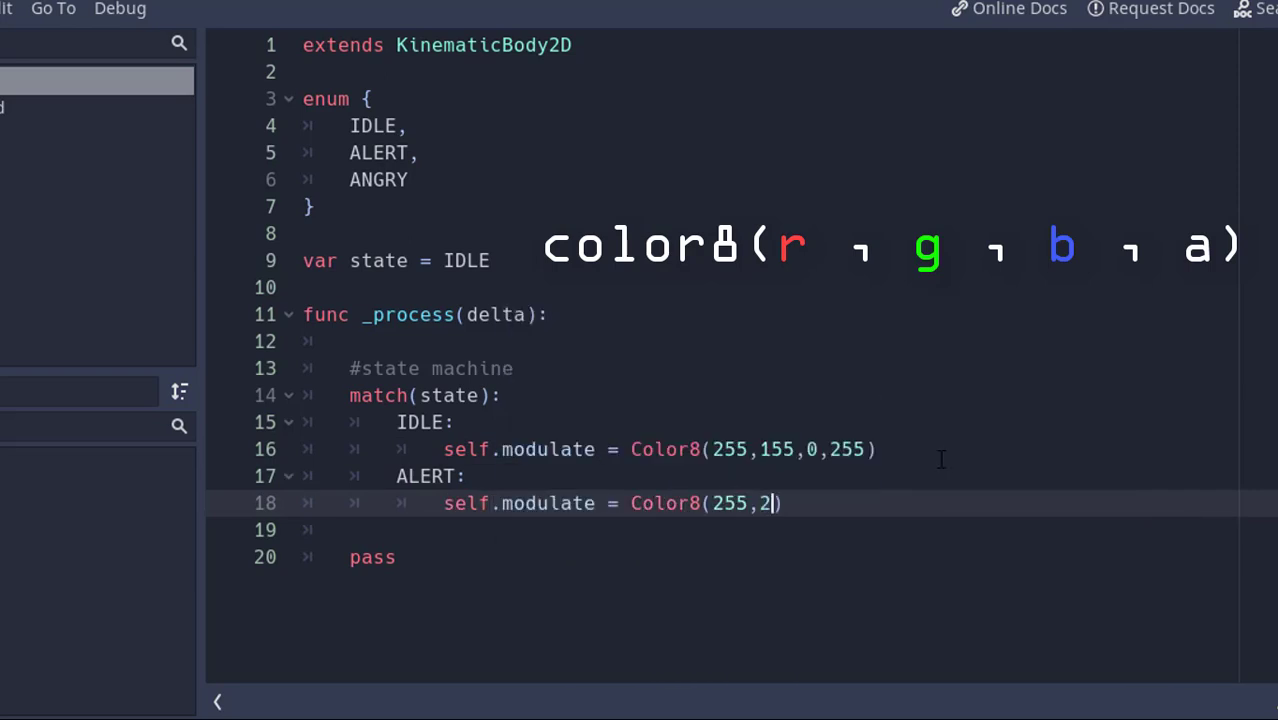
type("An")
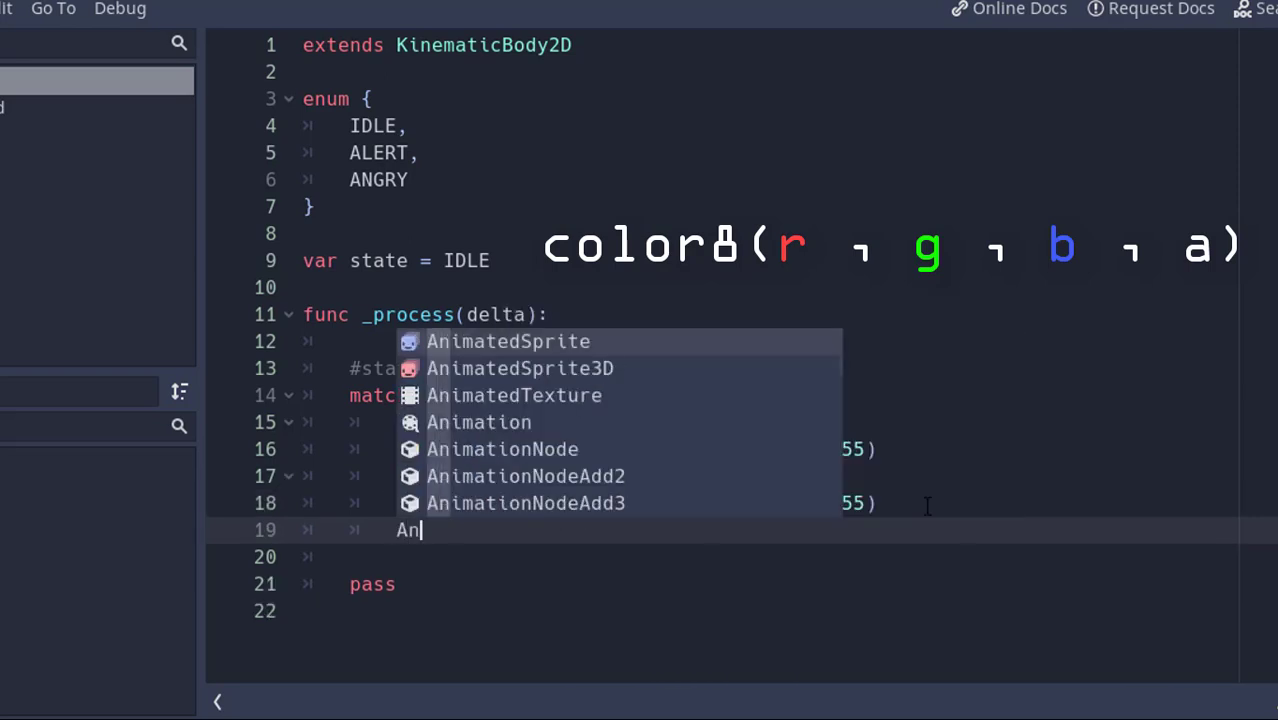
type("Color8(255,0,0,255")
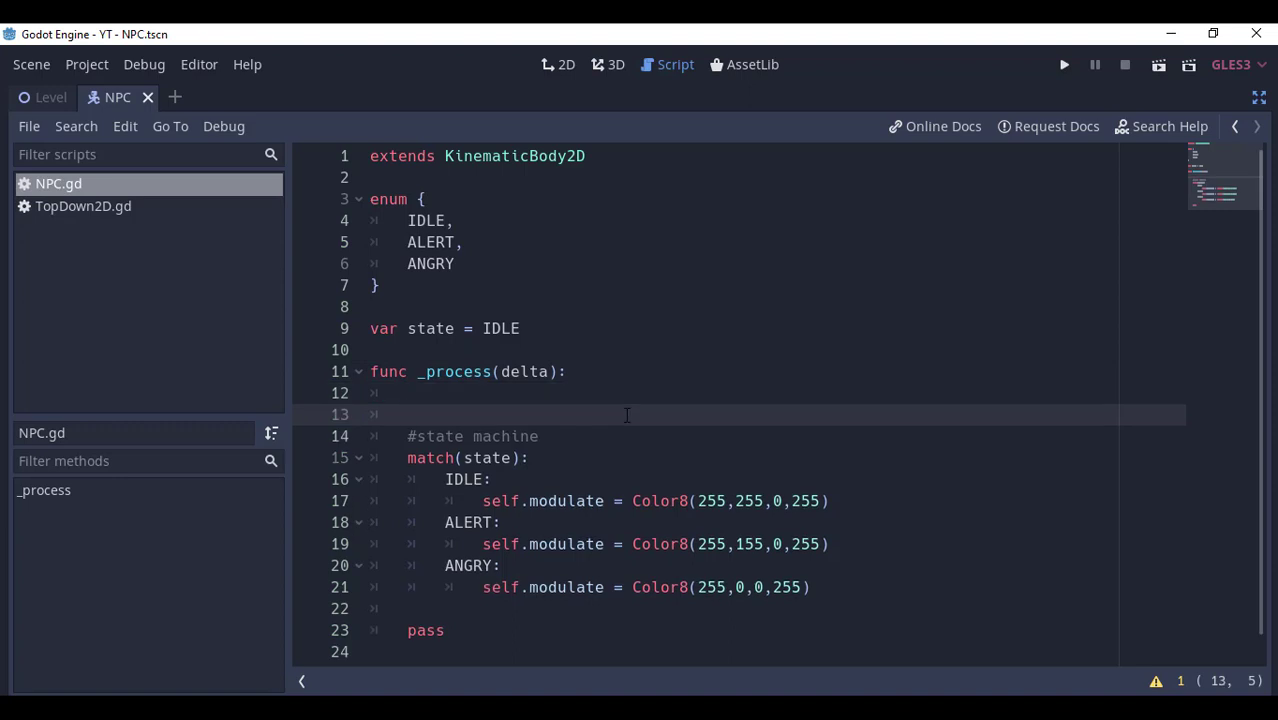
type("#setting the sta")
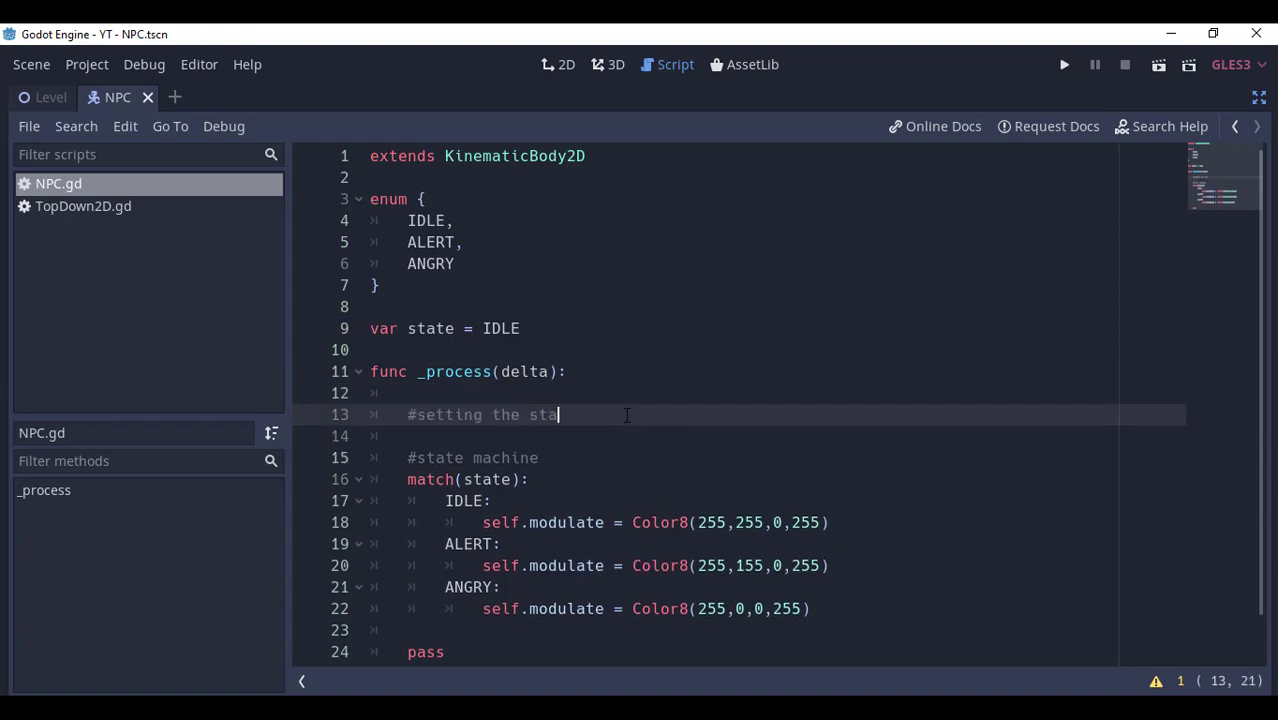
type("onready var")
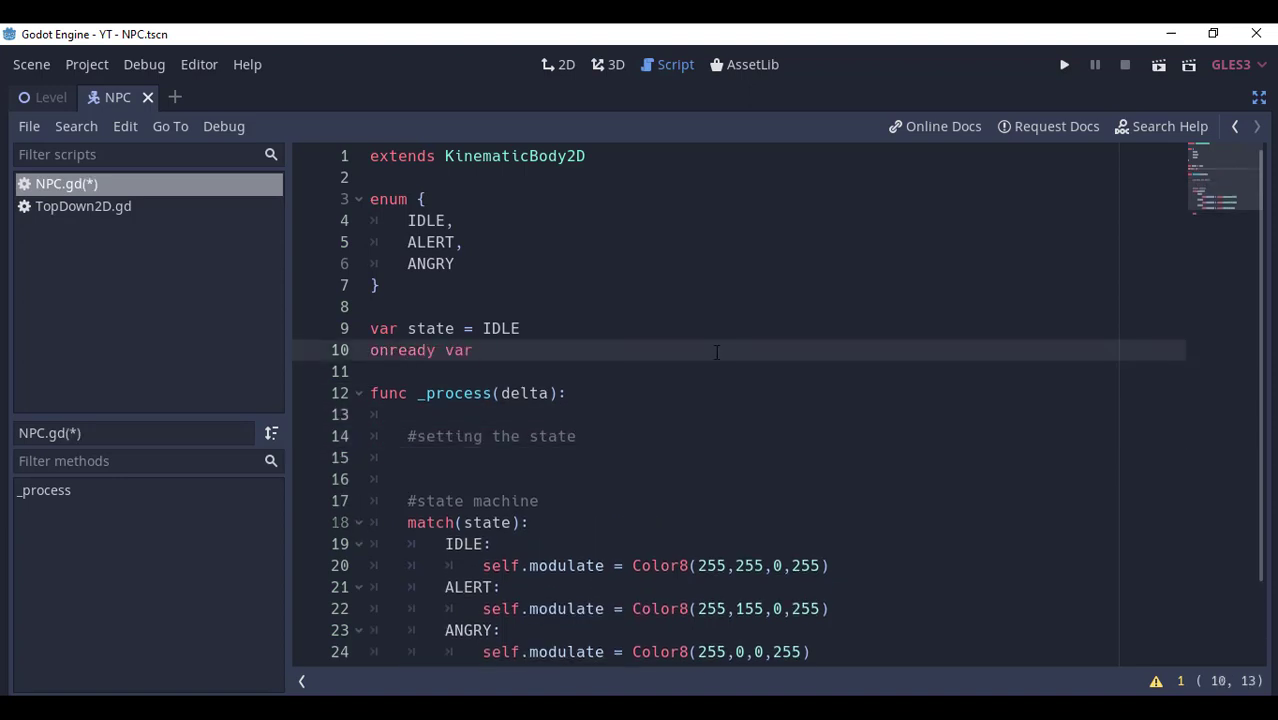
type("player_body = get_node('../TopDown2D")
left_click(739, 457)
type("var distance = self.global_position")
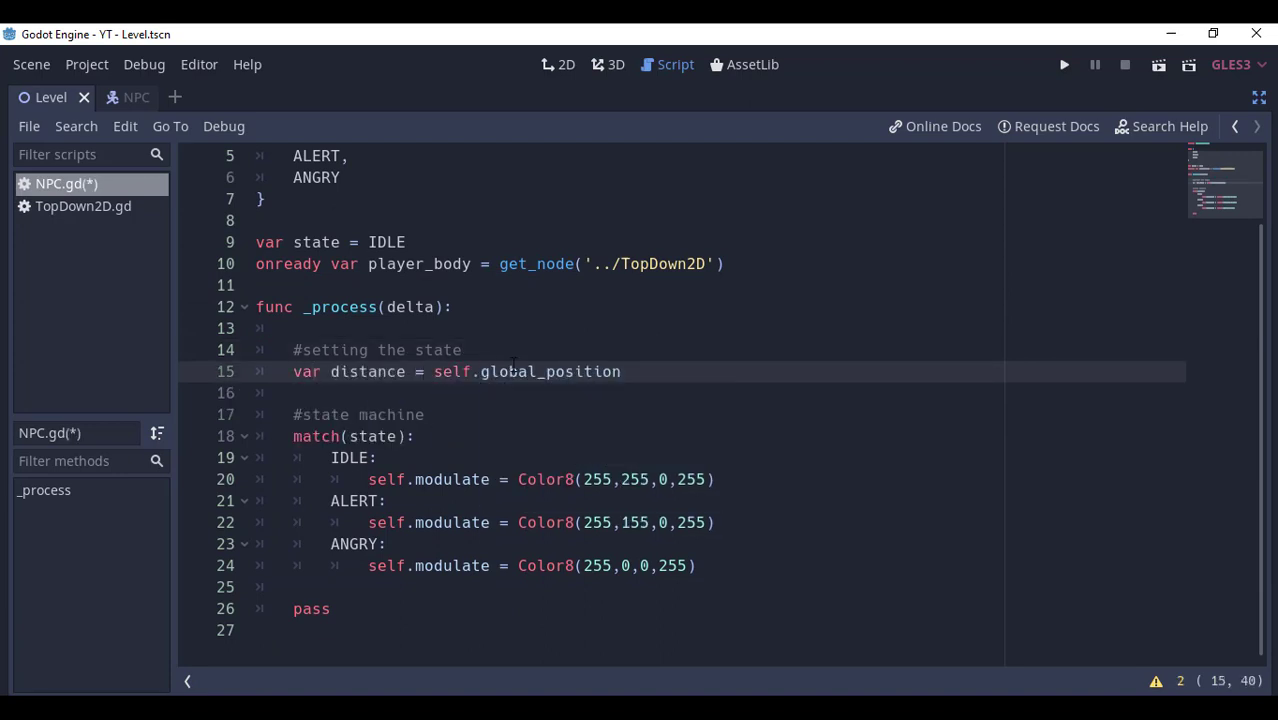
type(".distance_to(player_body.global_position")
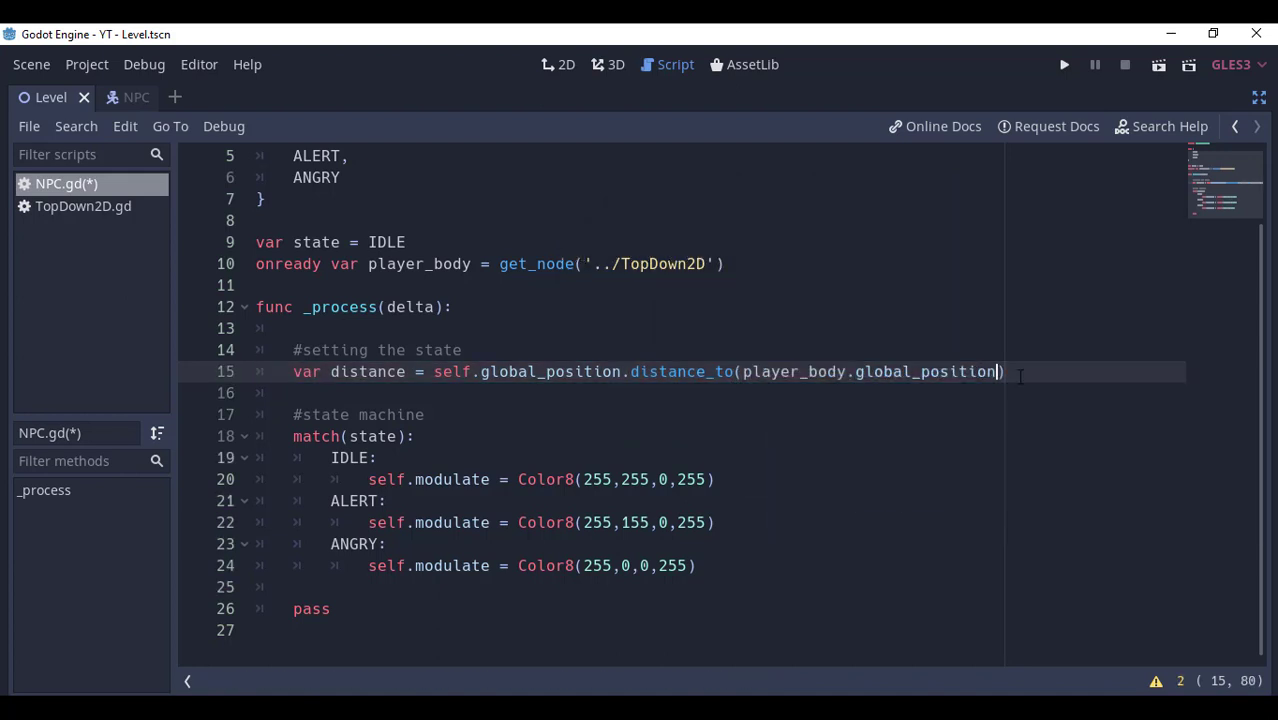
type("if distance > 300:")
type("el")
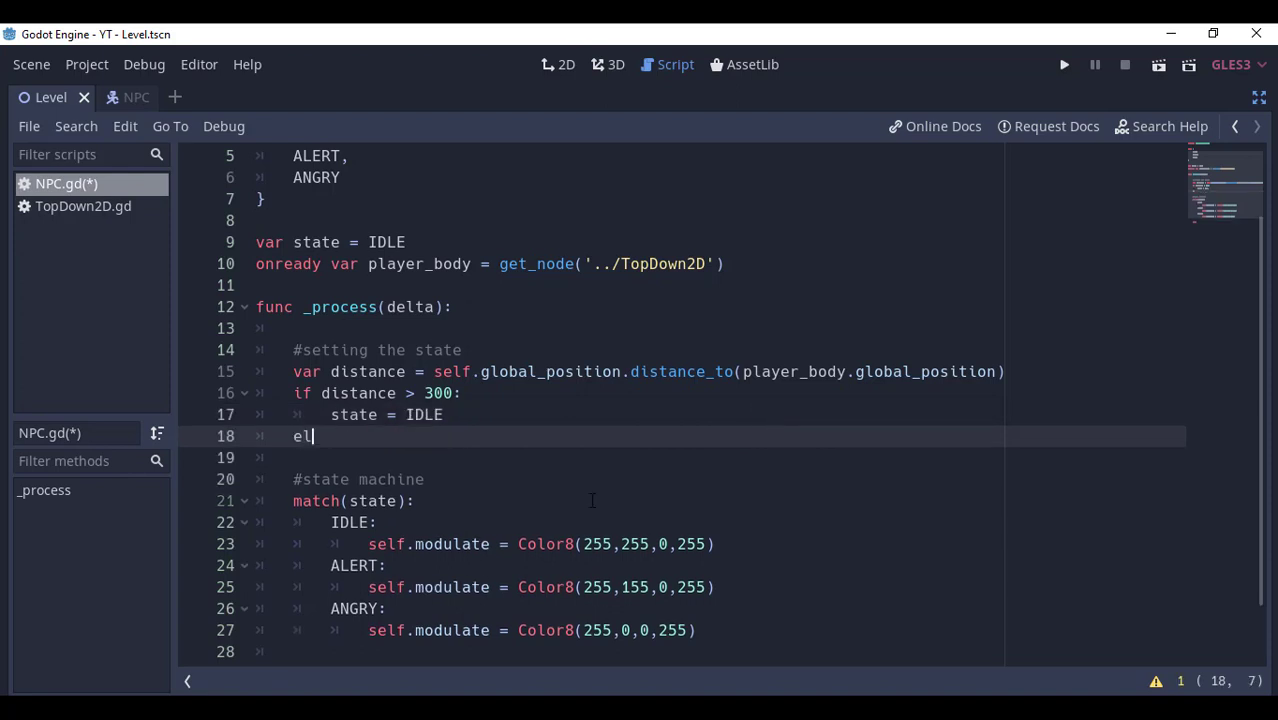
type("if distance < 300 and distance > 150:")
type("el")
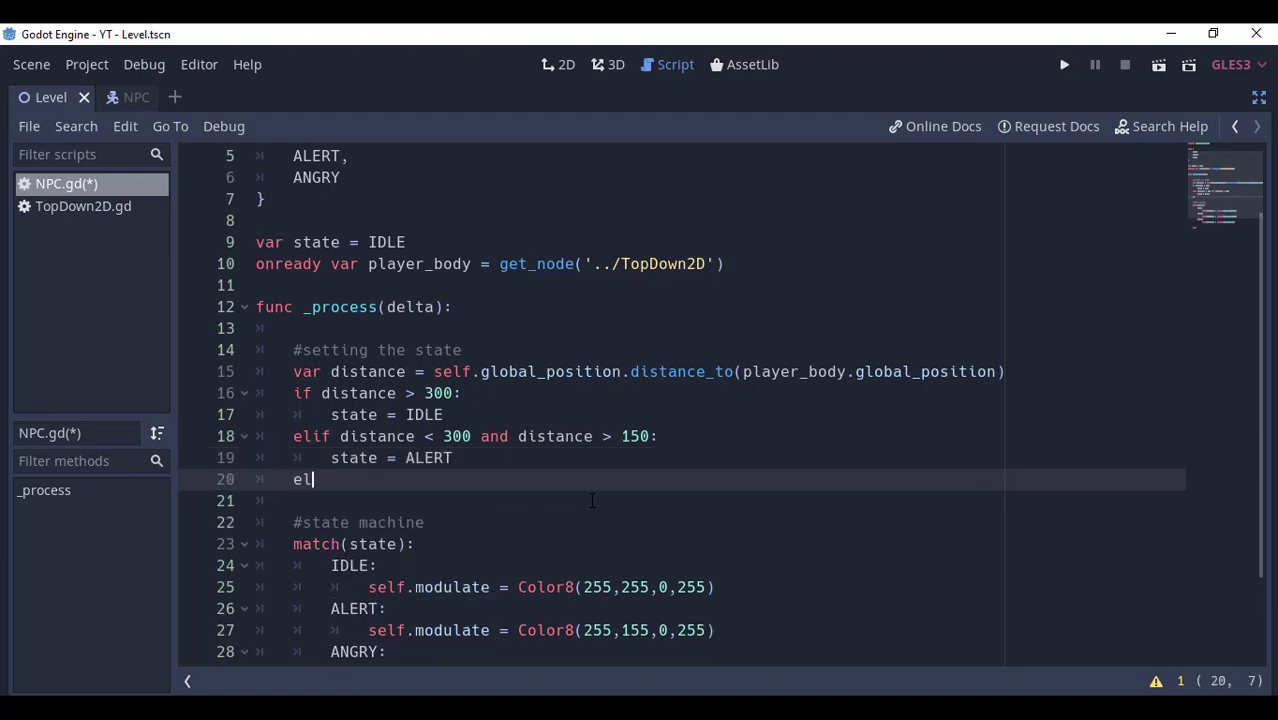
type("if distance < 150")
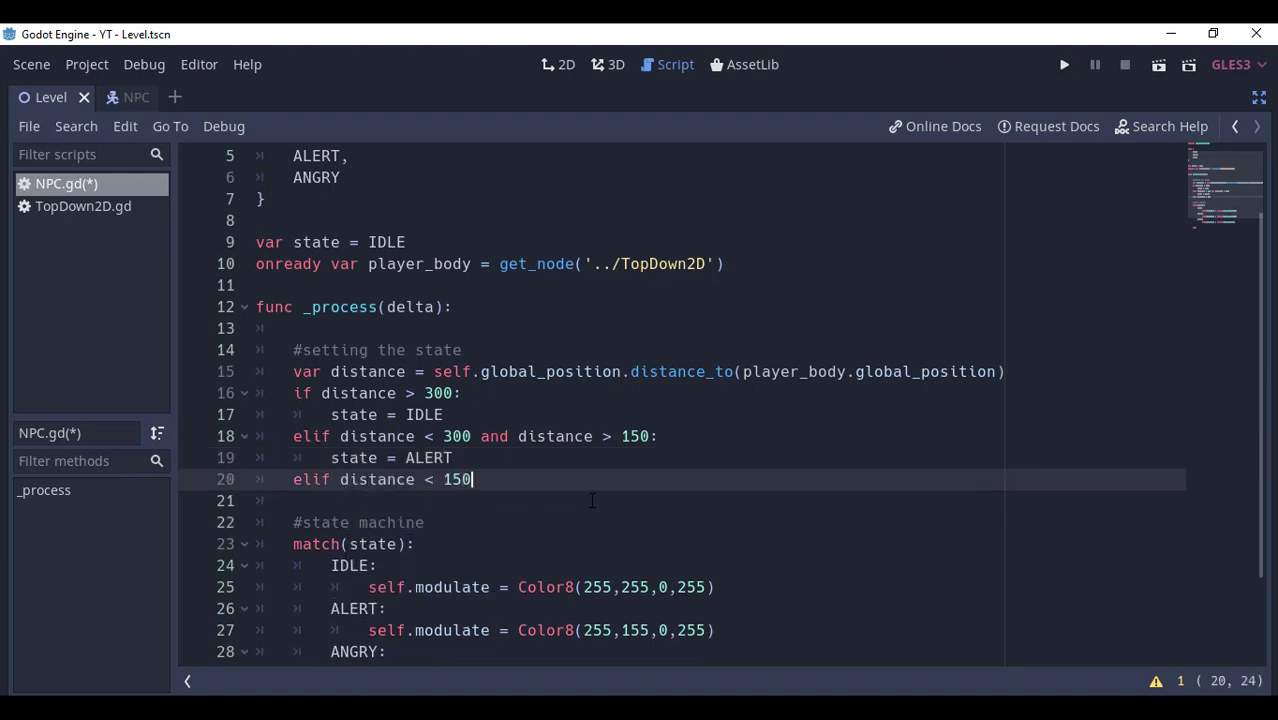